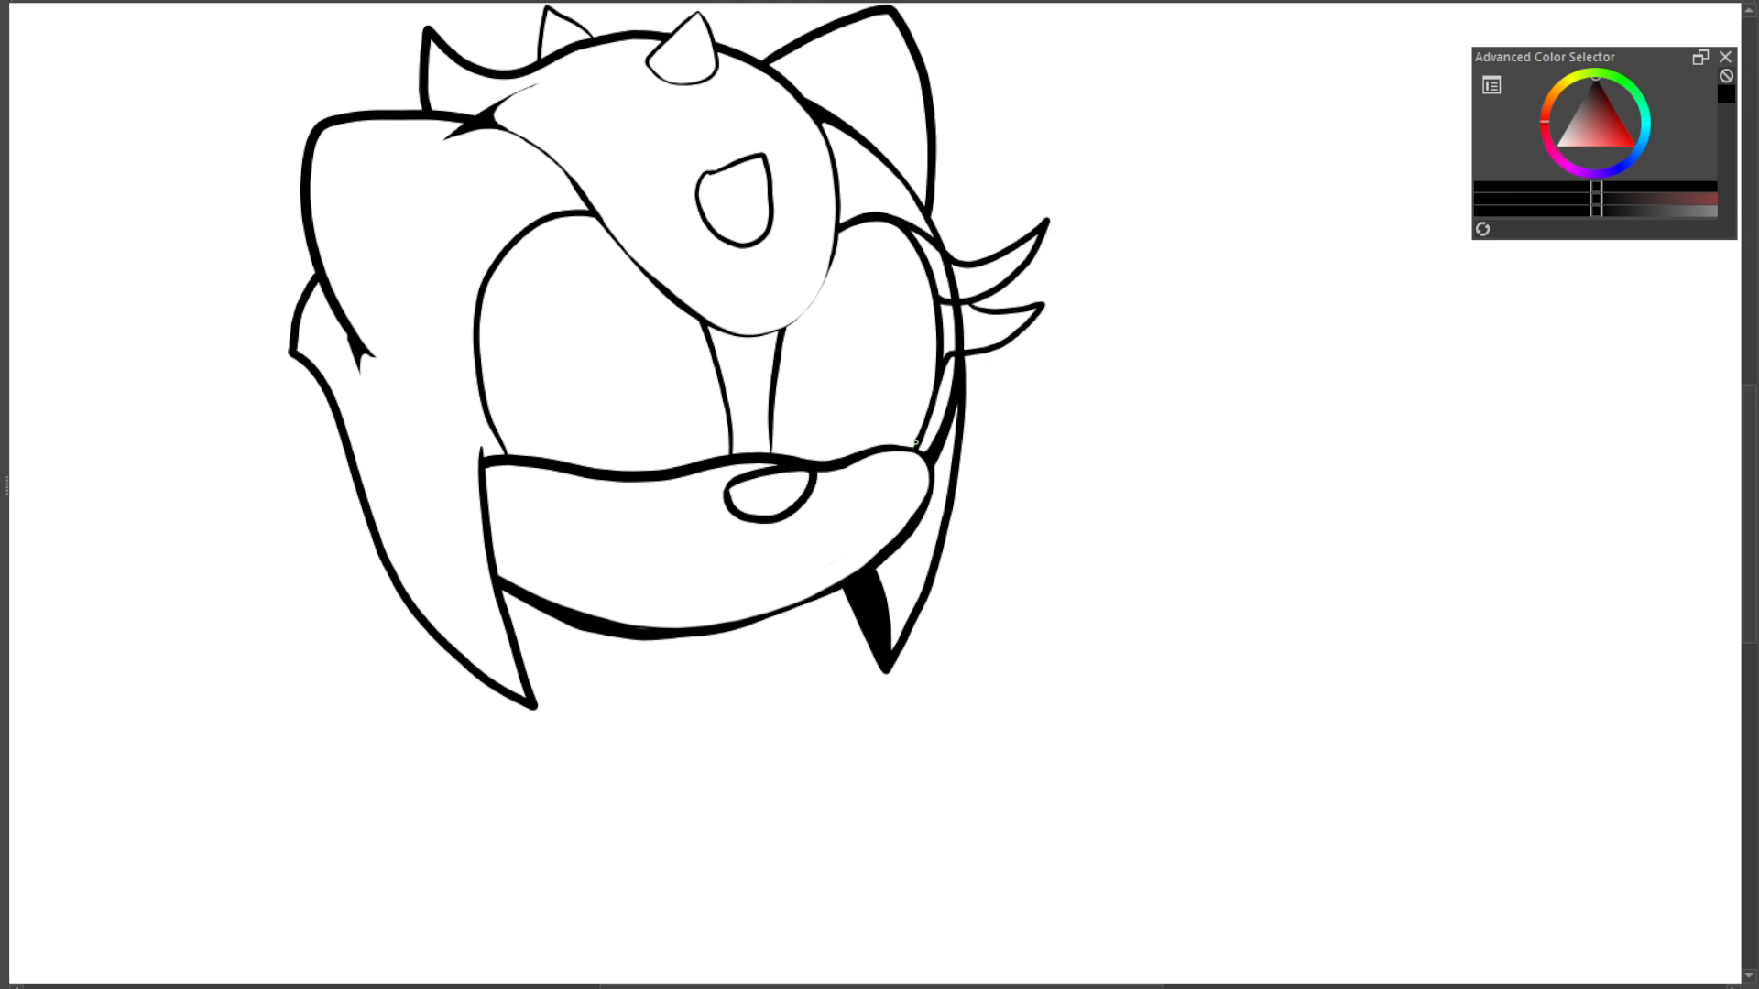
# Paint Trip's eyelashes solid black and fill her leggings with dark navy
pyautogui.moveTo(381, 201); pyautogui.dragTo(471, 359)
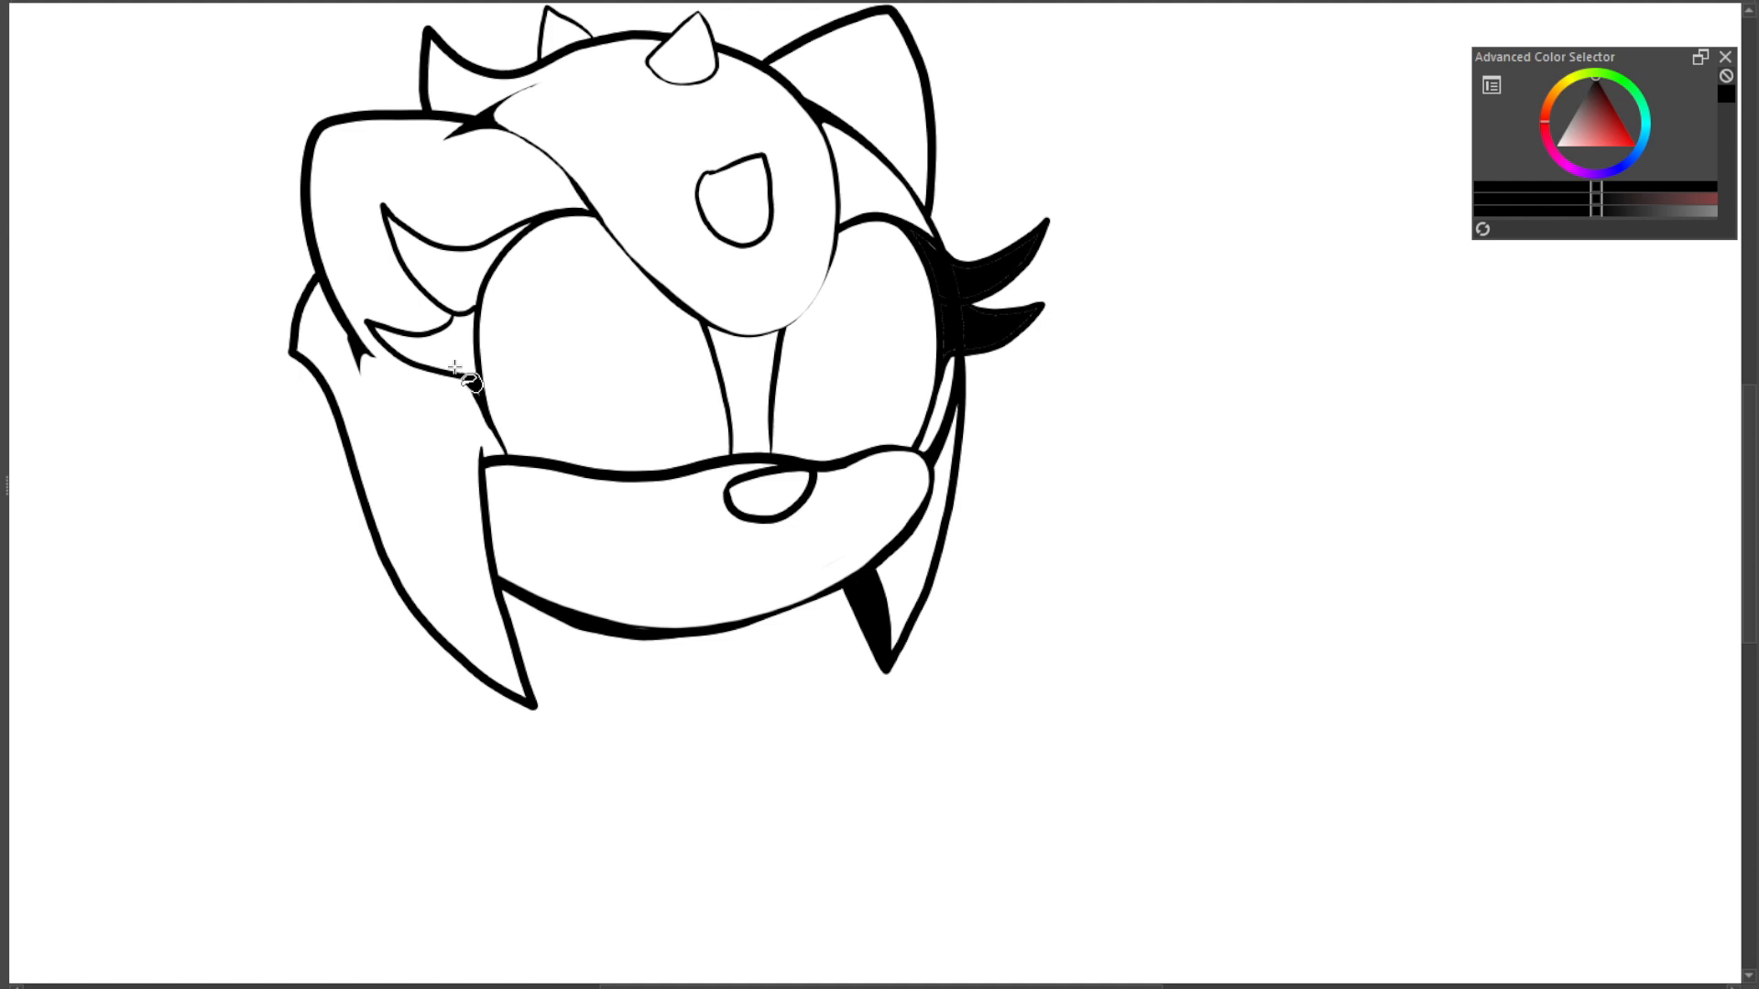
pyautogui.scroll(-3)
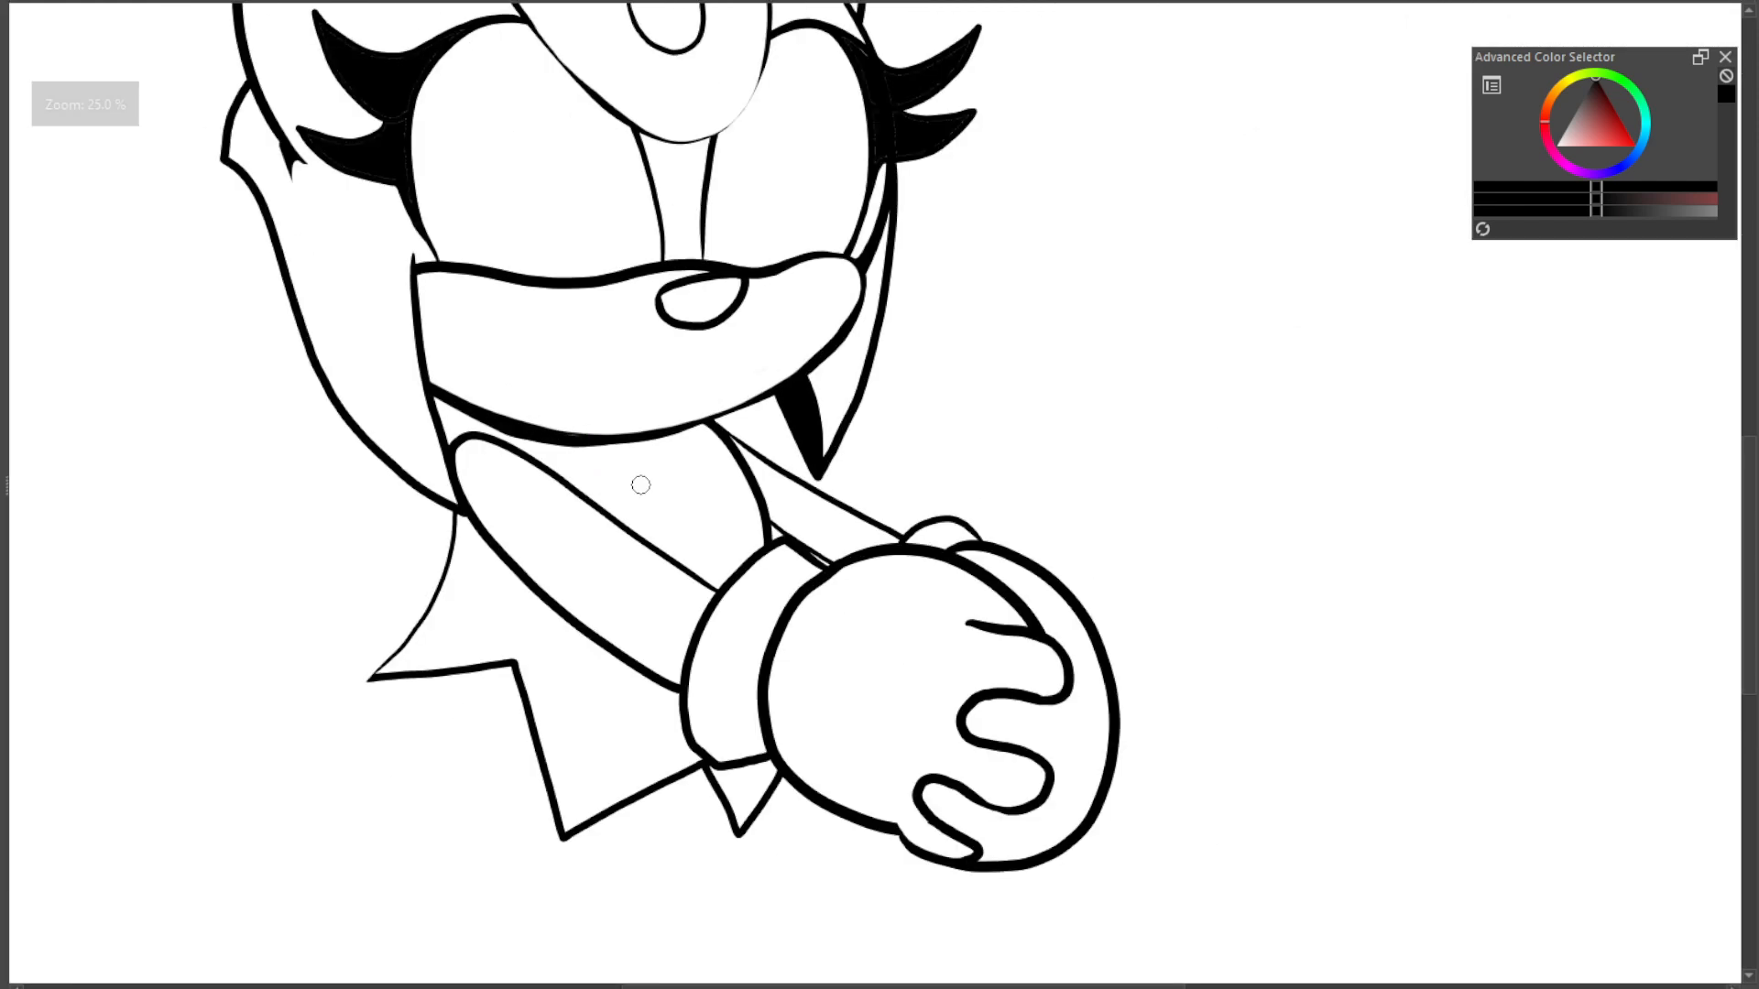
pyautogui.scroll(3)
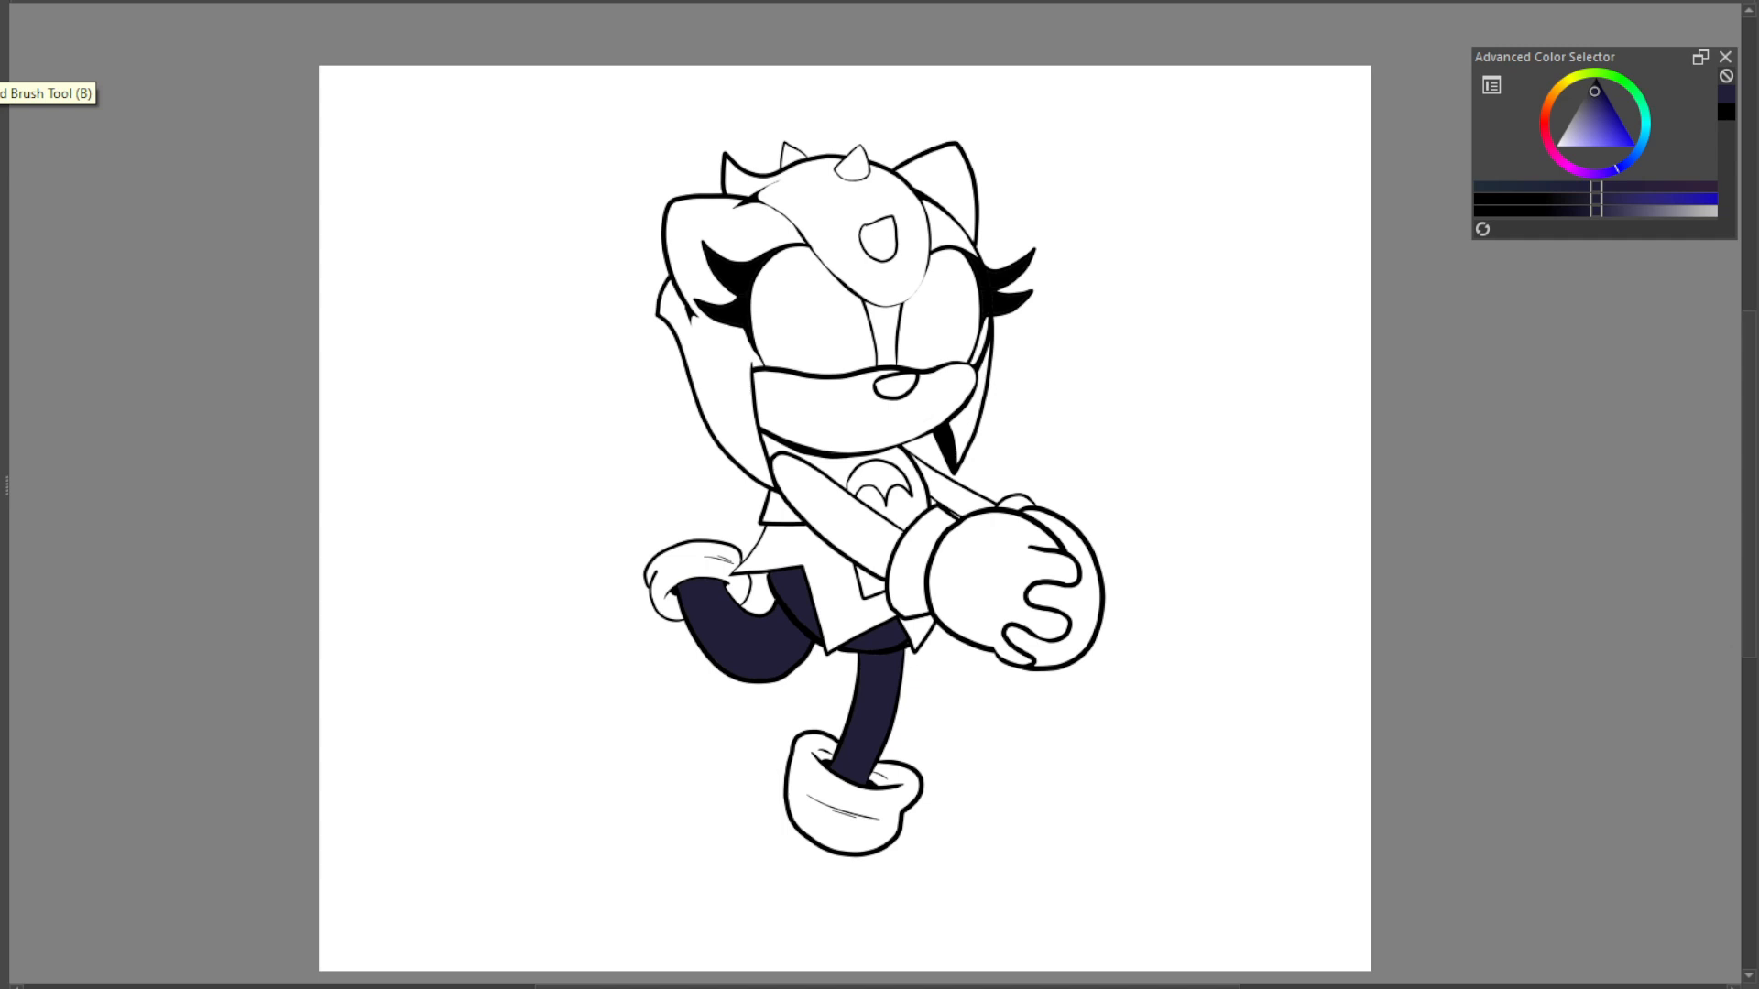
# Draw a larger rounded segmented tail and add detail marks to the shoe
pyautogui.scroll(3)
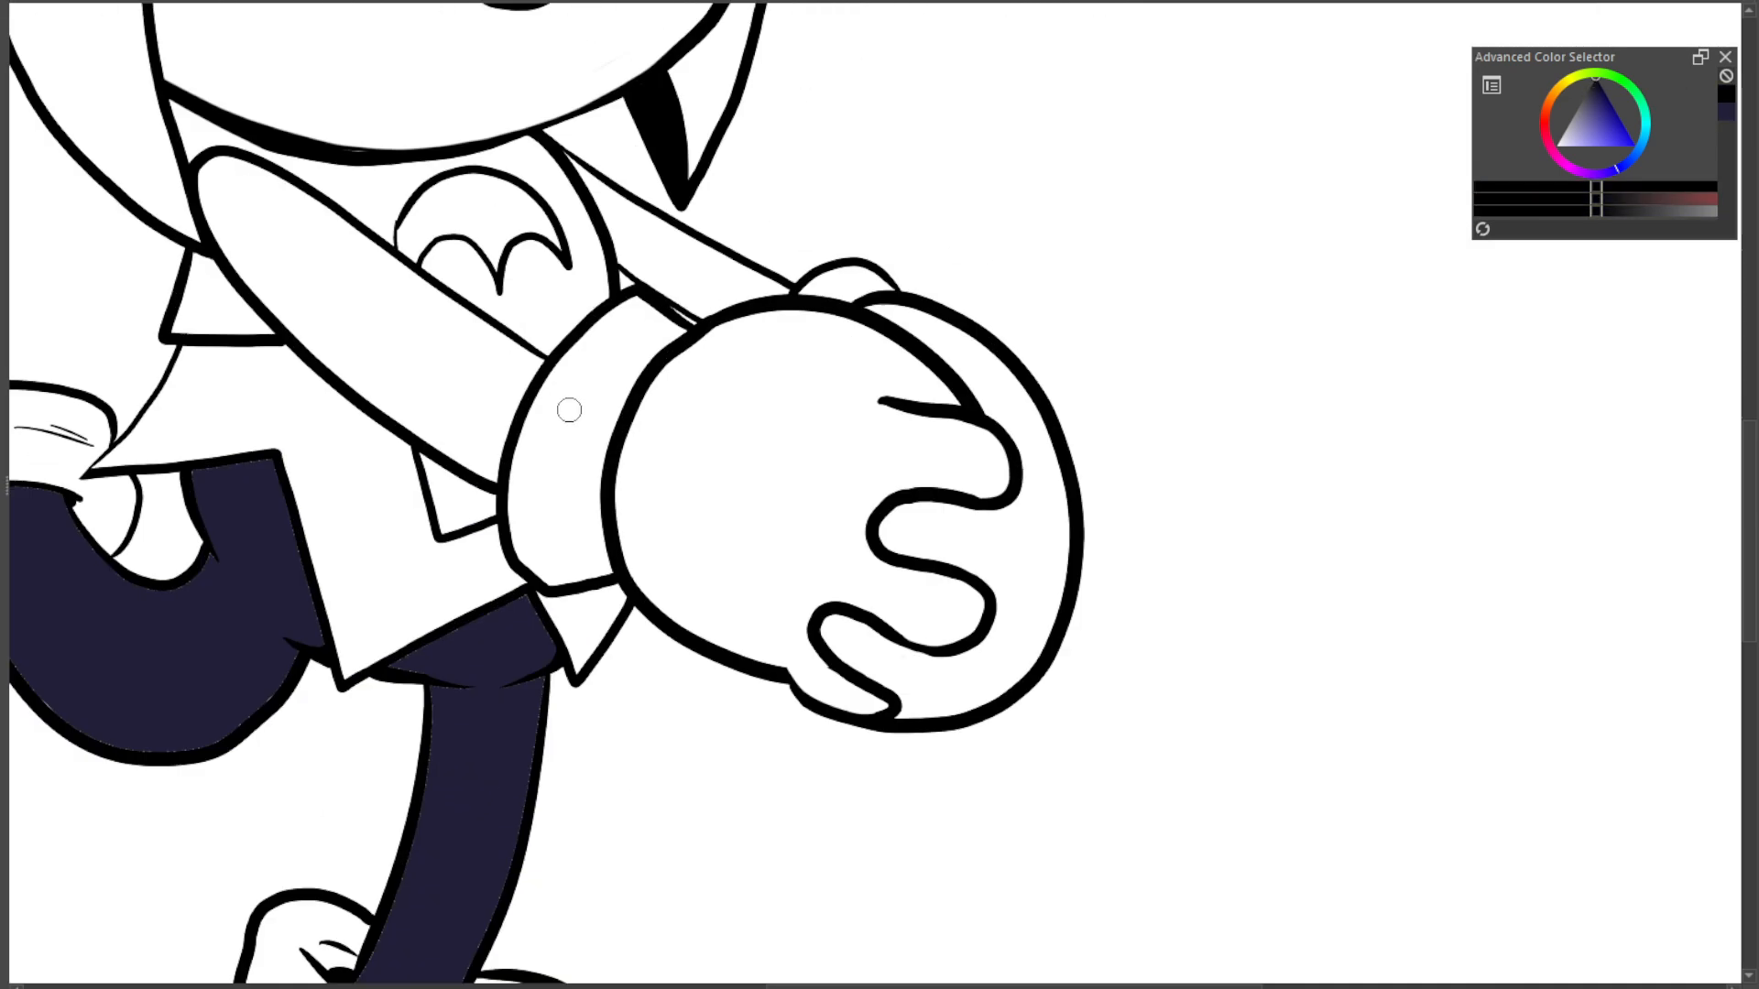
pyautogui.scroll(-3)
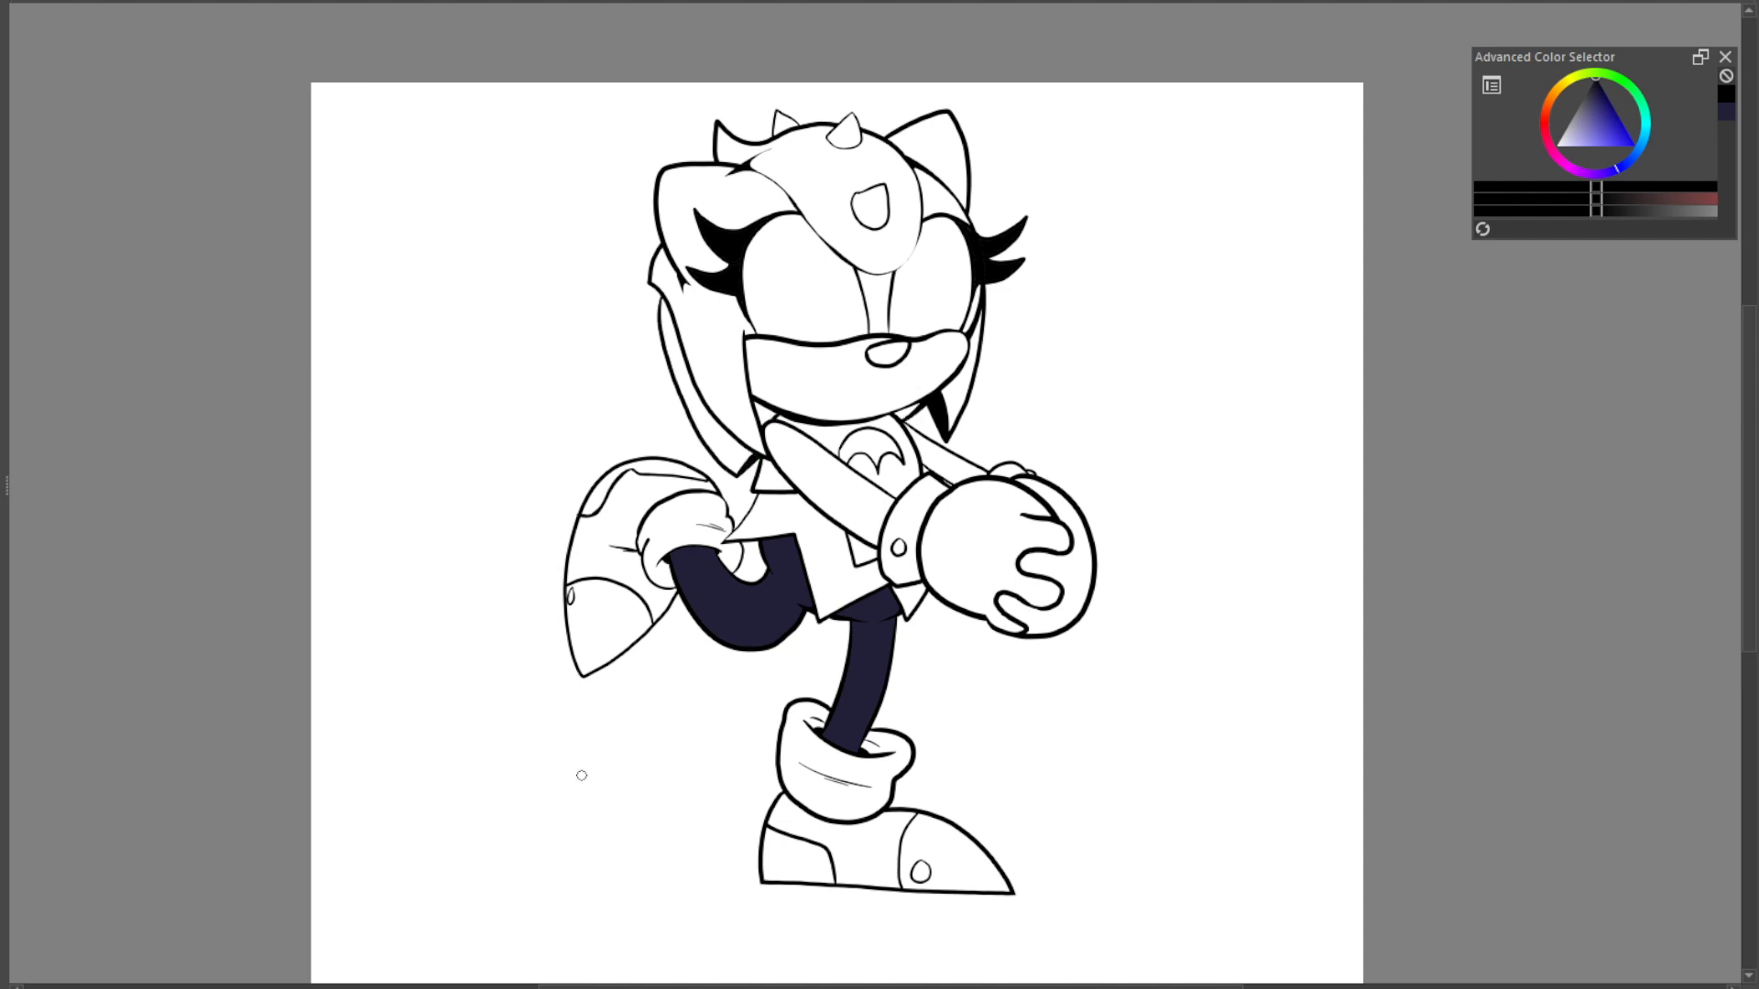
# Fill orange fur, tan muzzle, grey eyes, yellow horns, and paint a thick purple outline
pyautogui.scroll(3)
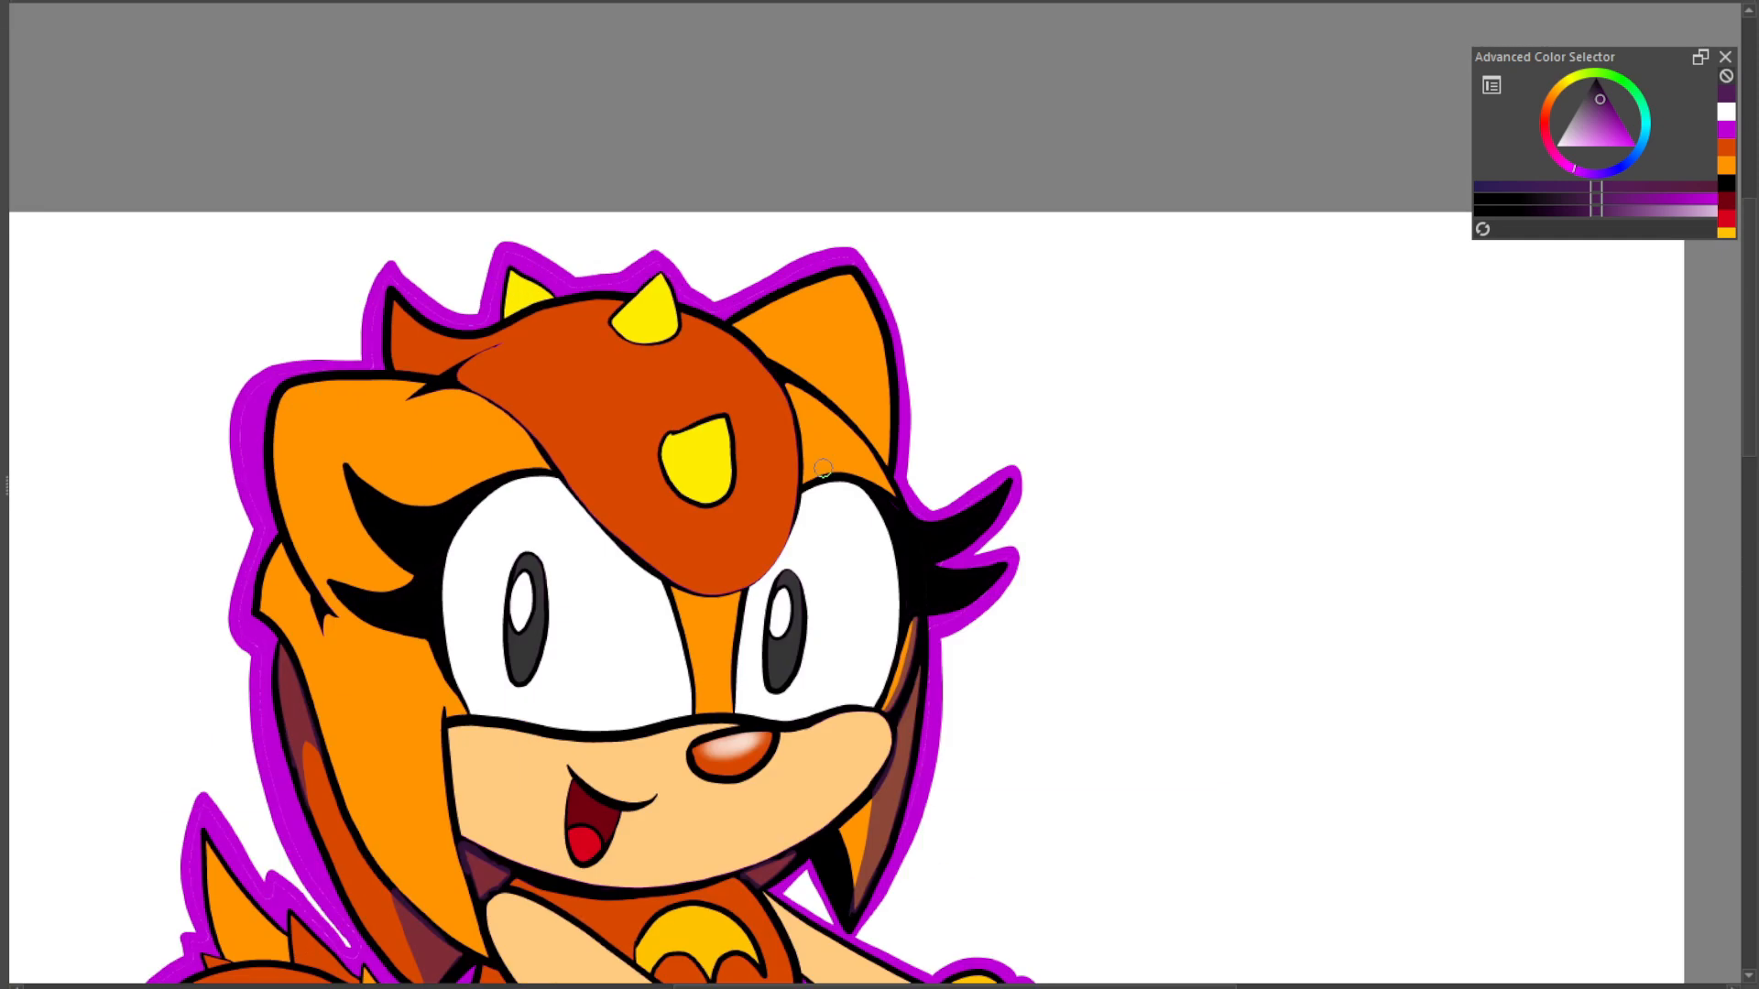
# Paint dark brown multiply shadows over the horn, hair and upper eye whites
pyautogui.scroll(3)
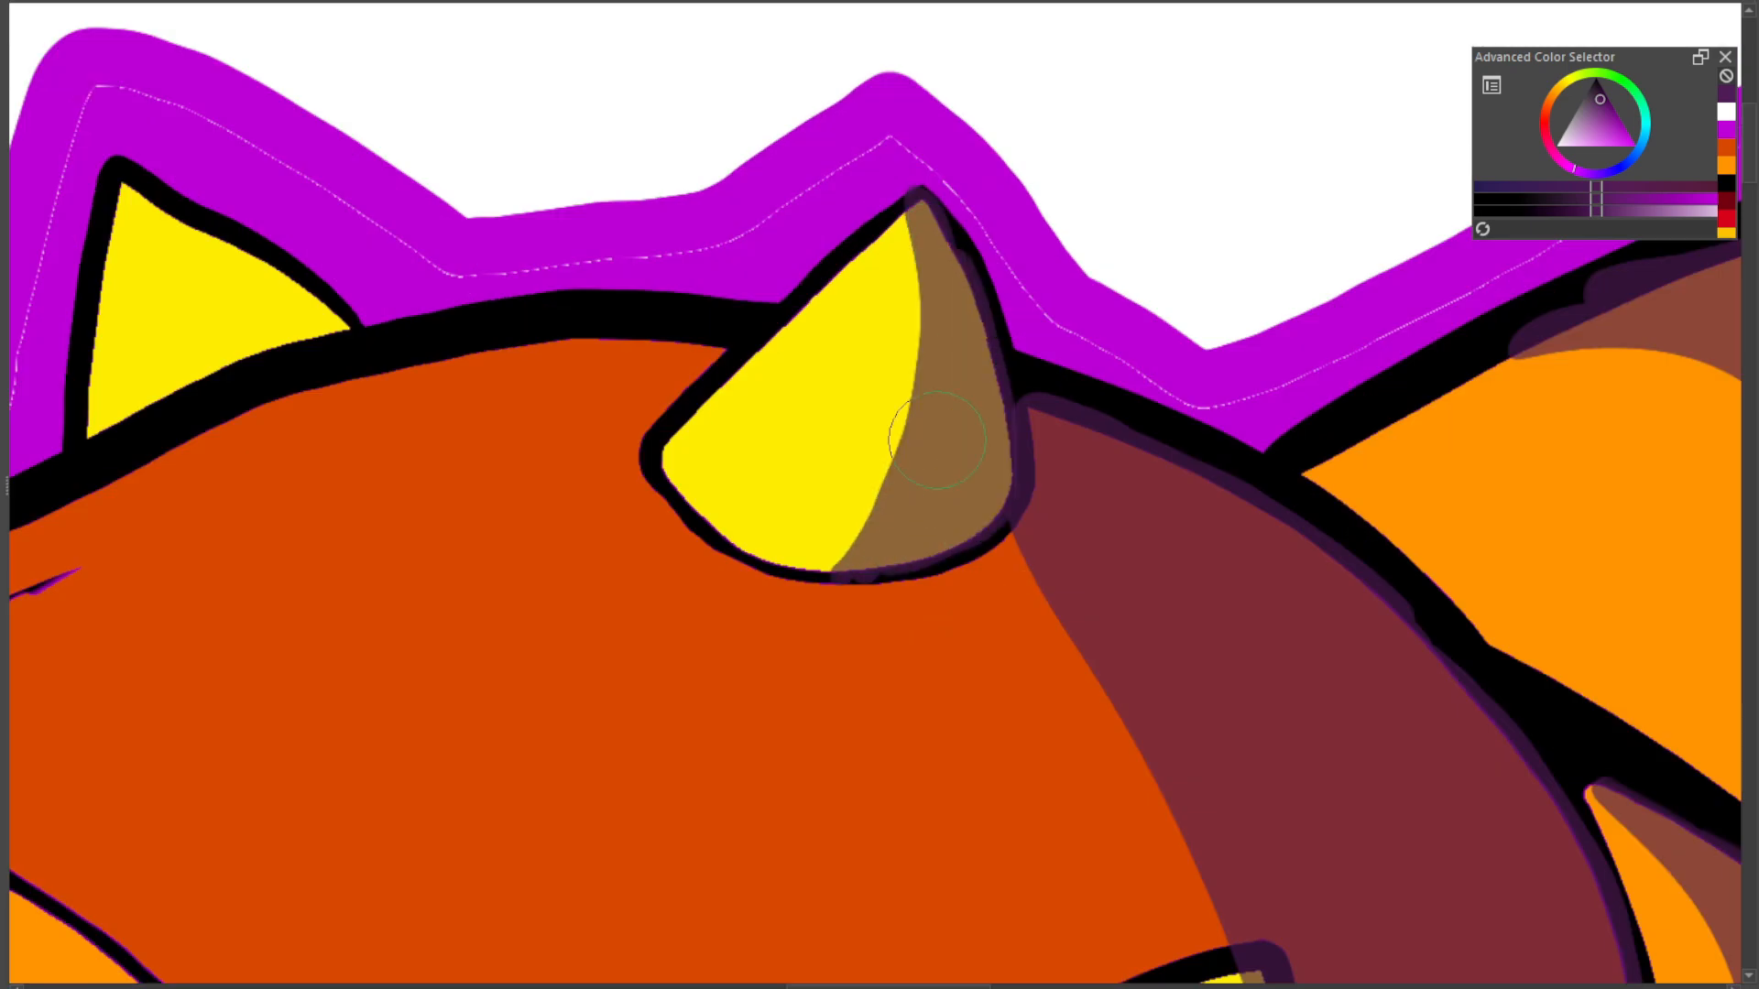
pyautogui.scroll(-3)
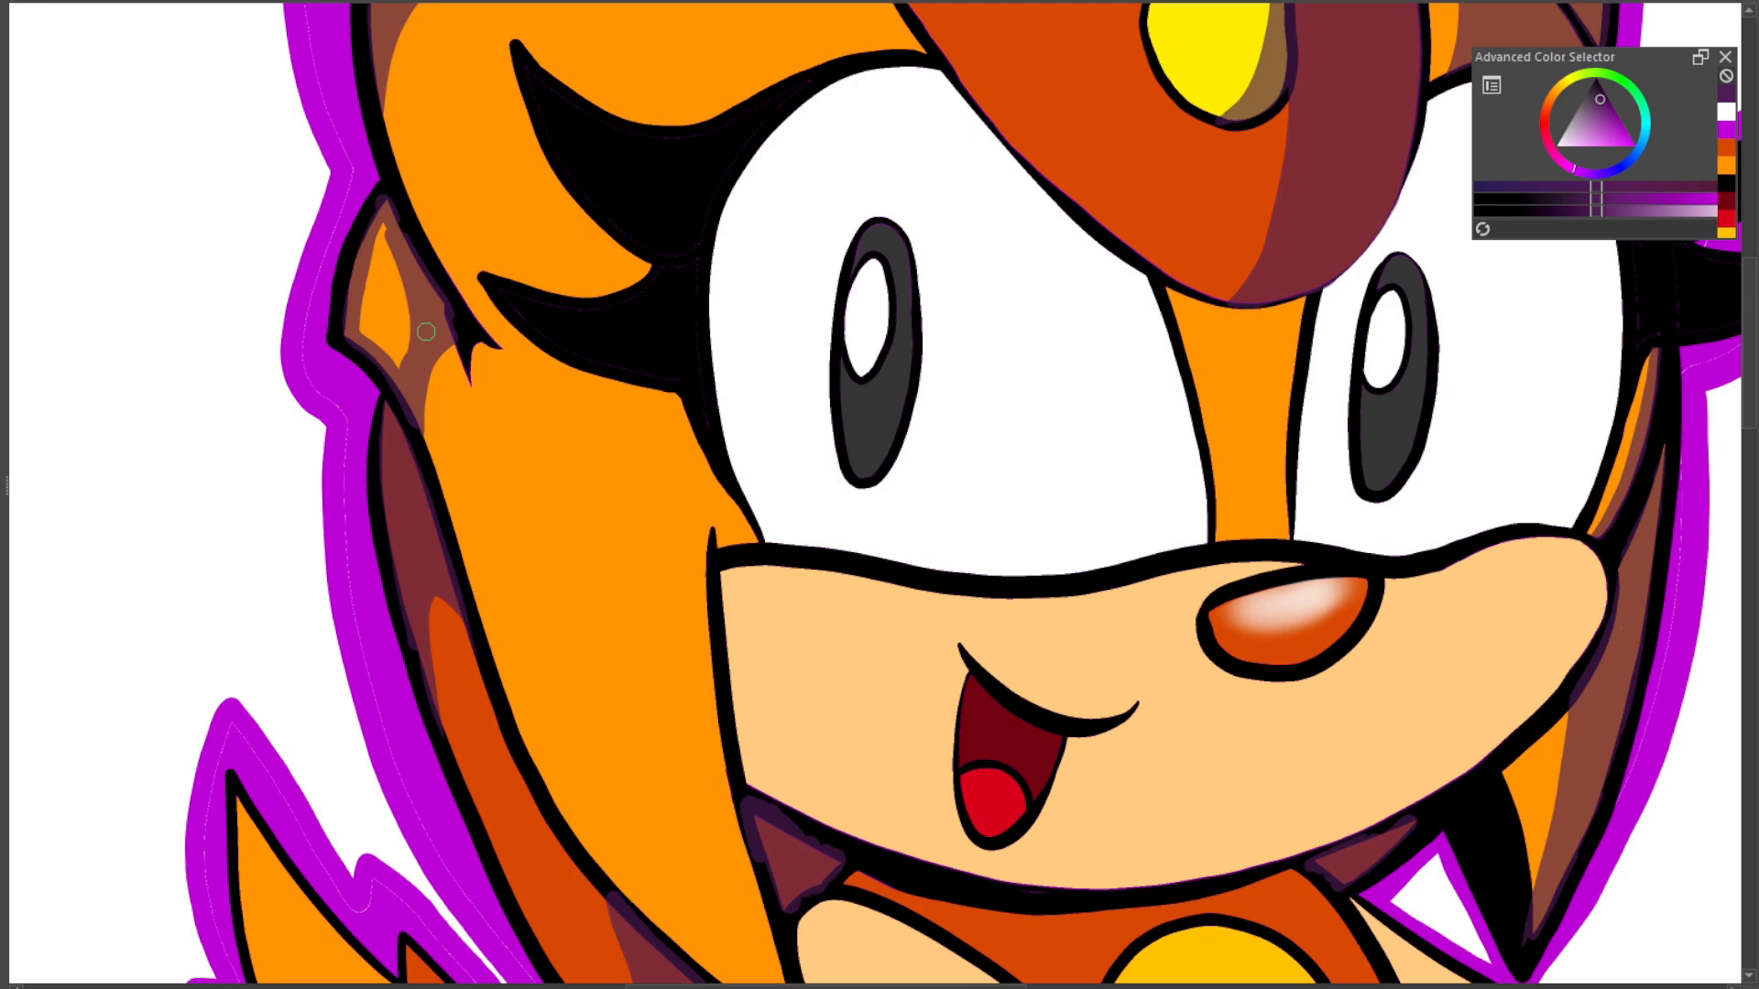
pyautogui.scroll(-3)
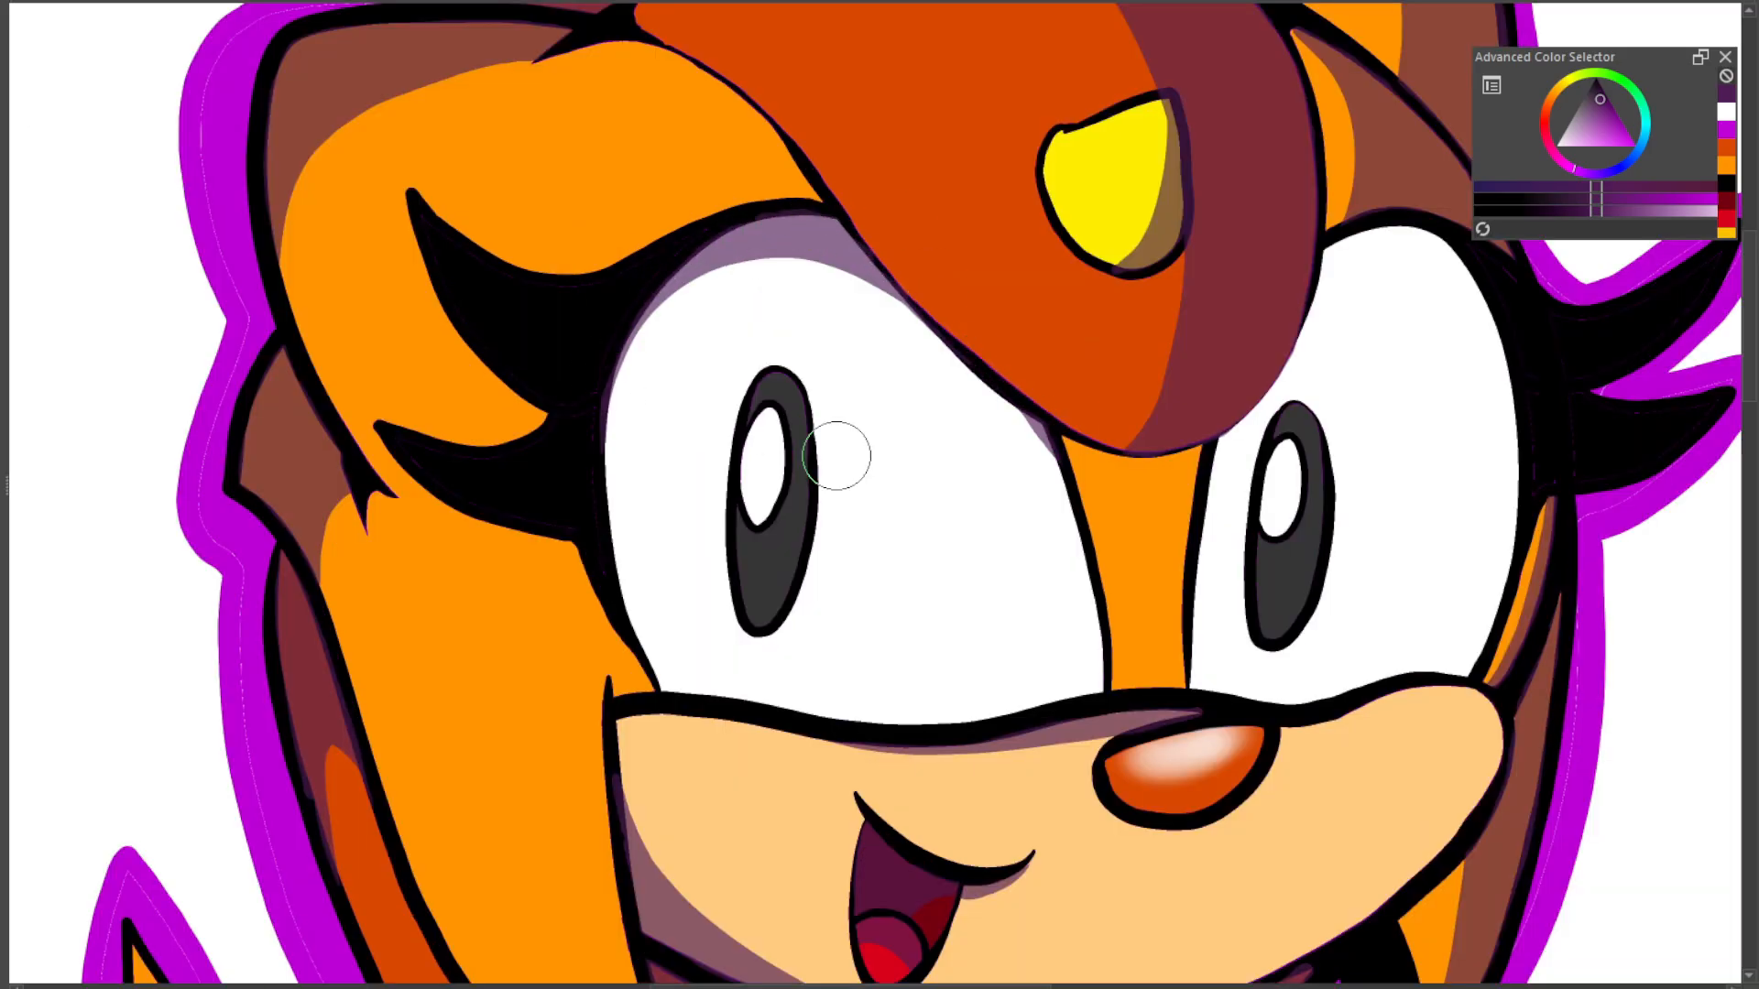
pyautogui.scroll(3)
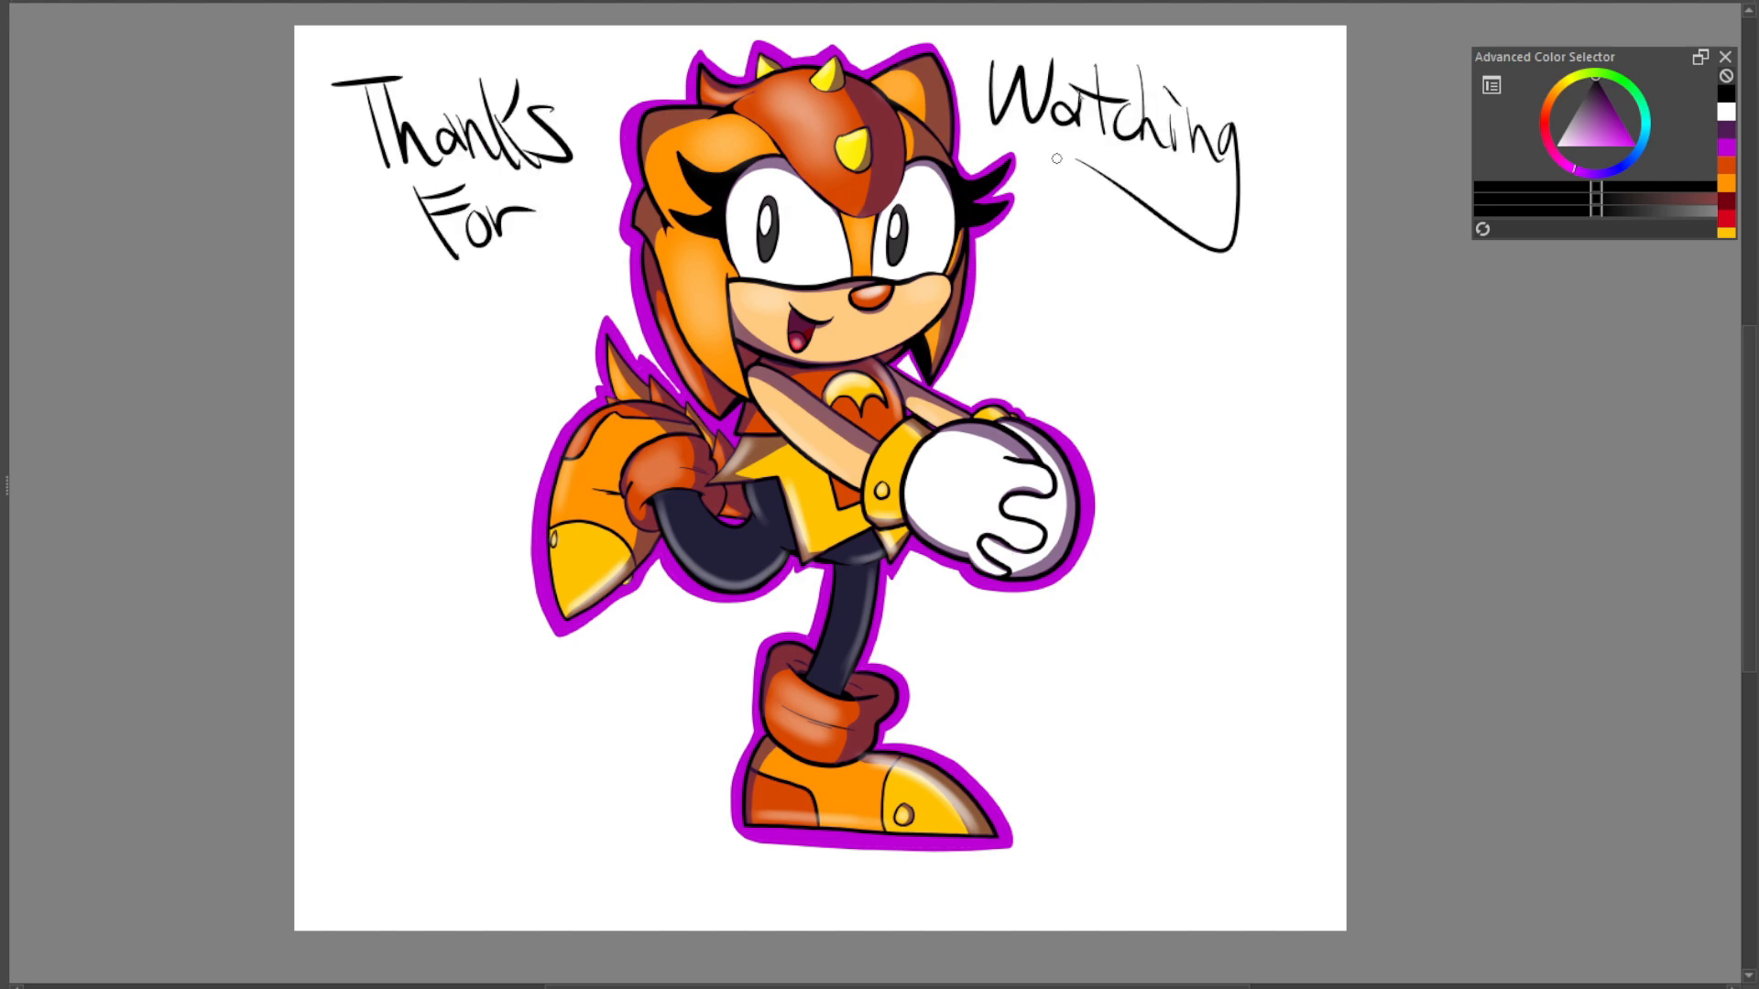
pyautogui.moveTo(1055, 157)
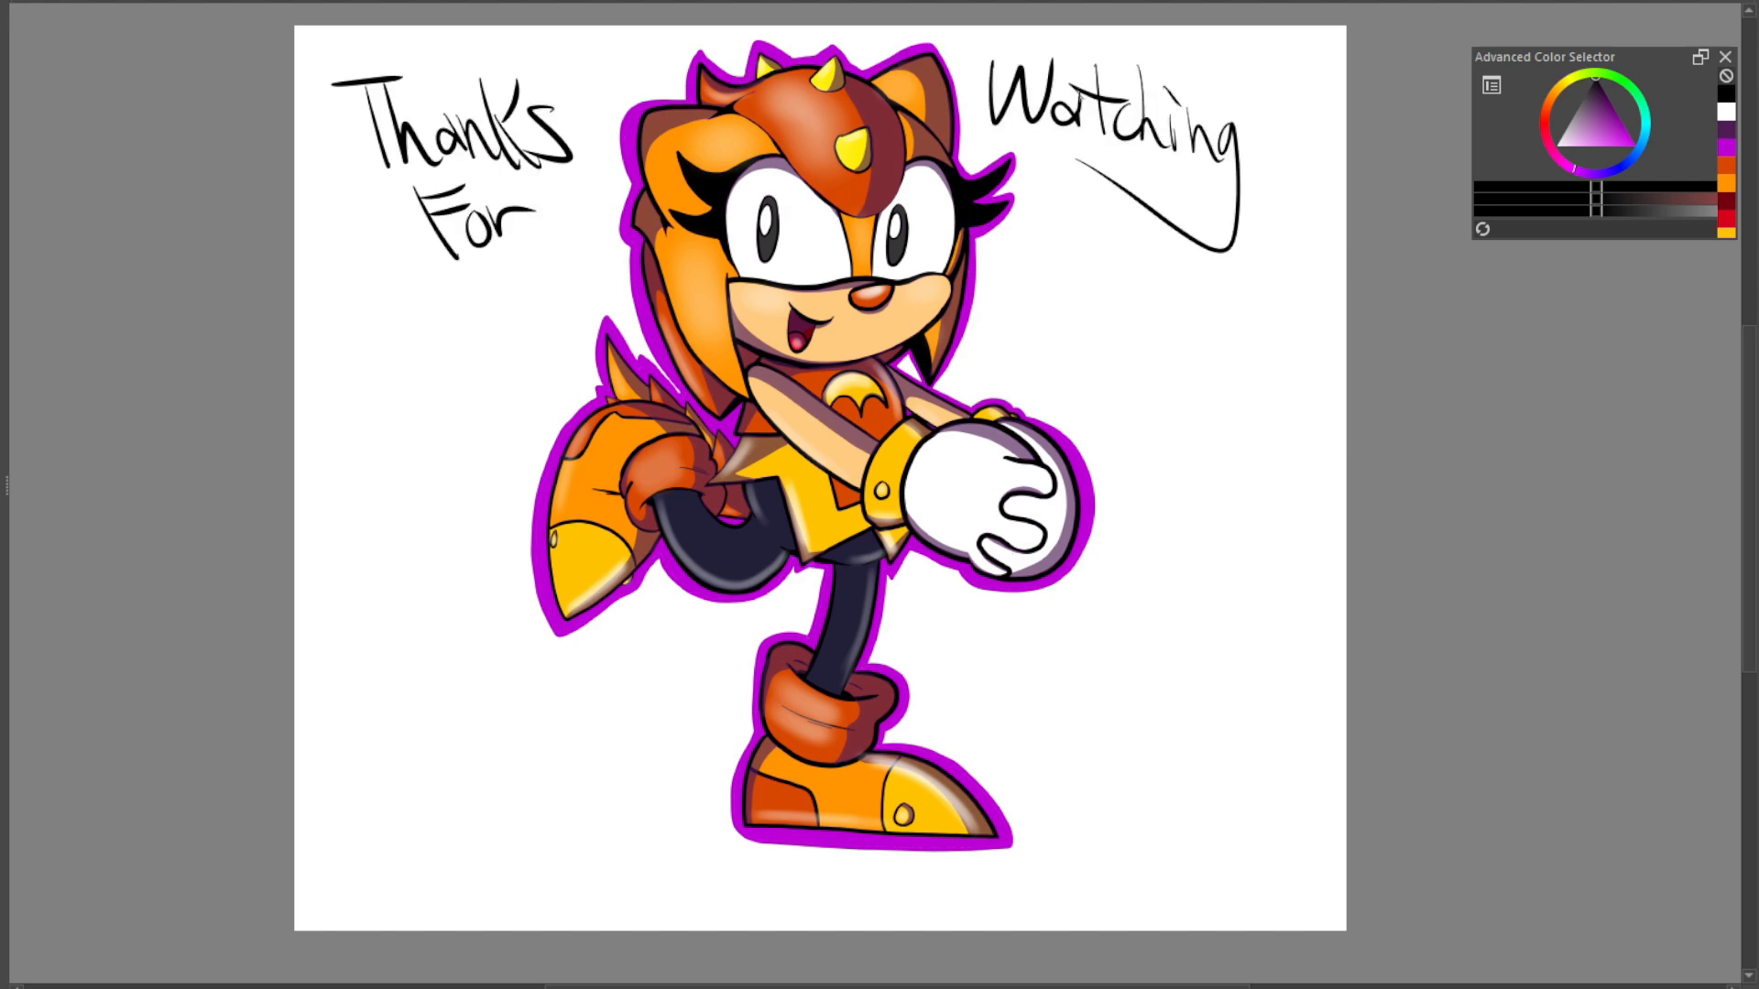